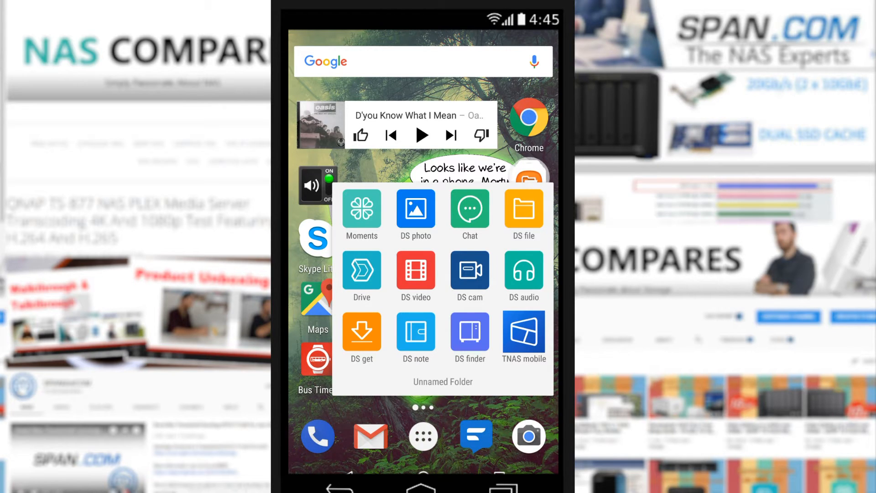
Step: Launch DS file and log in to the DiskStation to list its shared folders
{"action": "left_click", "coordinate": [523, 212]}
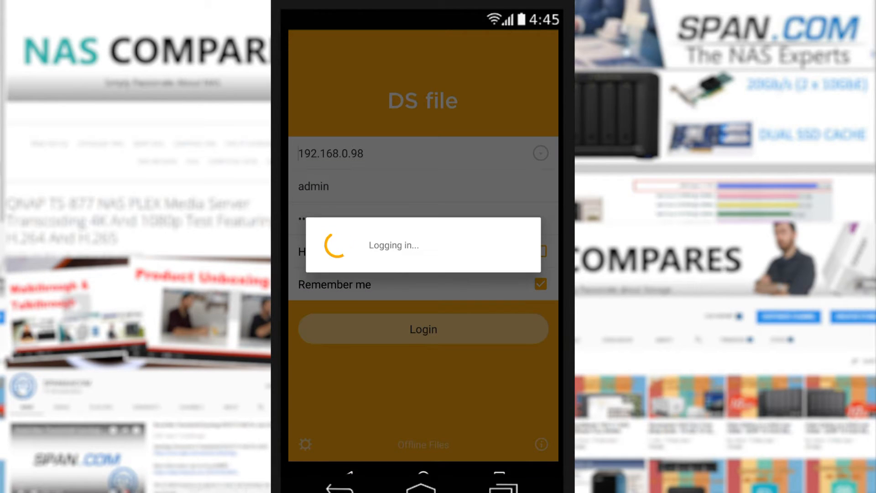
{"action": "left_click", "coordinate": [423, 329]}
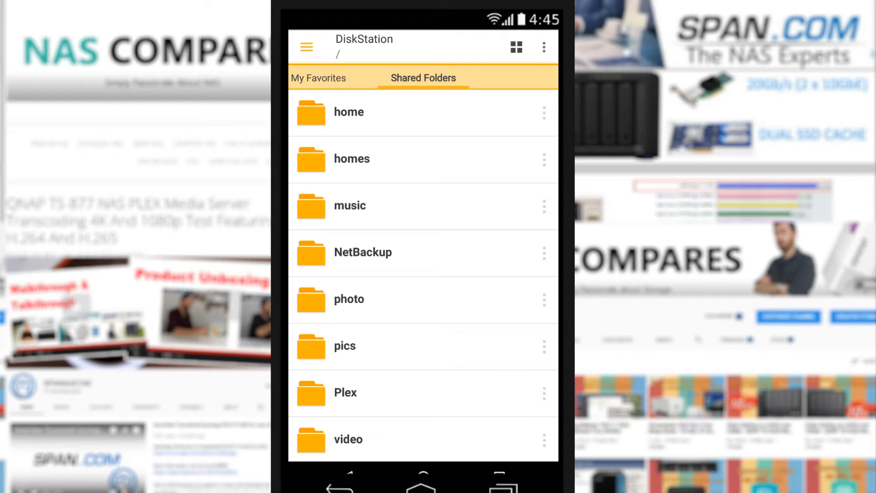
{"action": "left_click", "coordinate": [306, 47]}
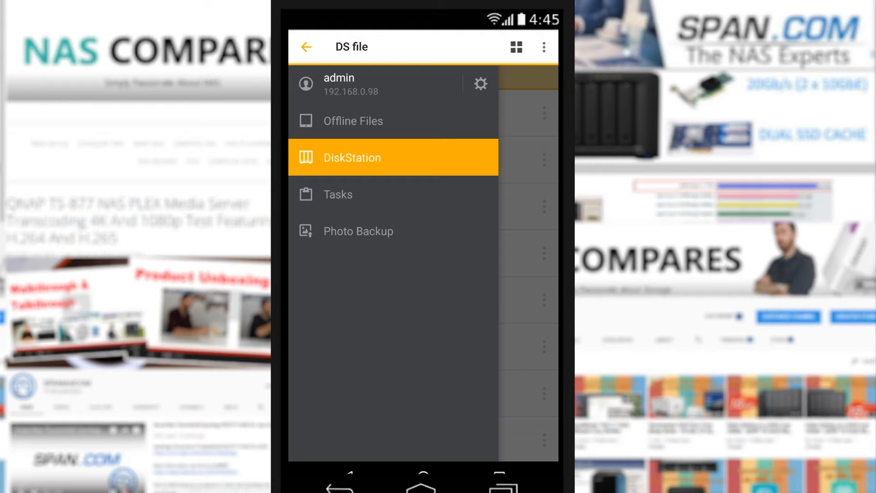
{"action": "left_click", "coordinate": [353, 122]}
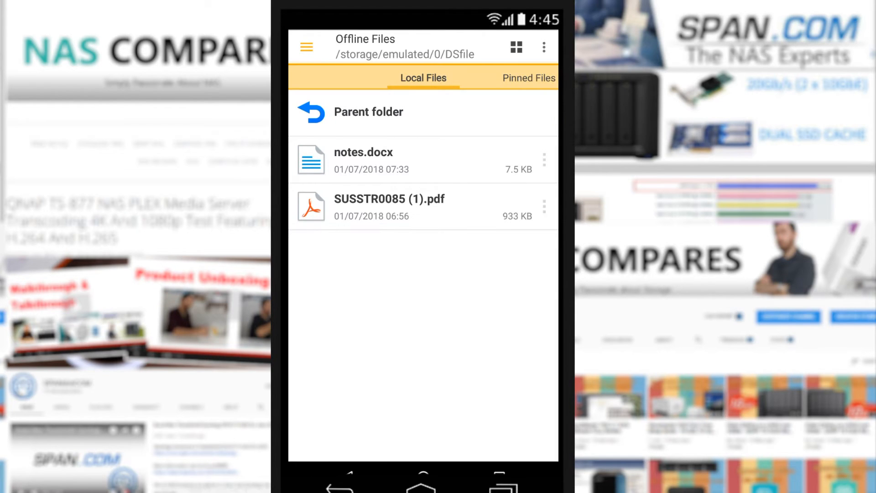
{"action": "left_click", "coordinate": [305, 47]}
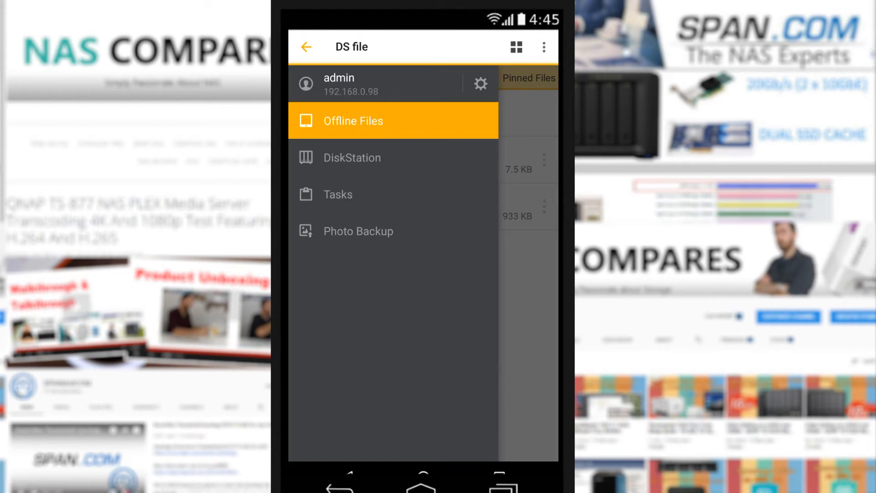
{"action": "left_click", "coordinate": [352, 157]}
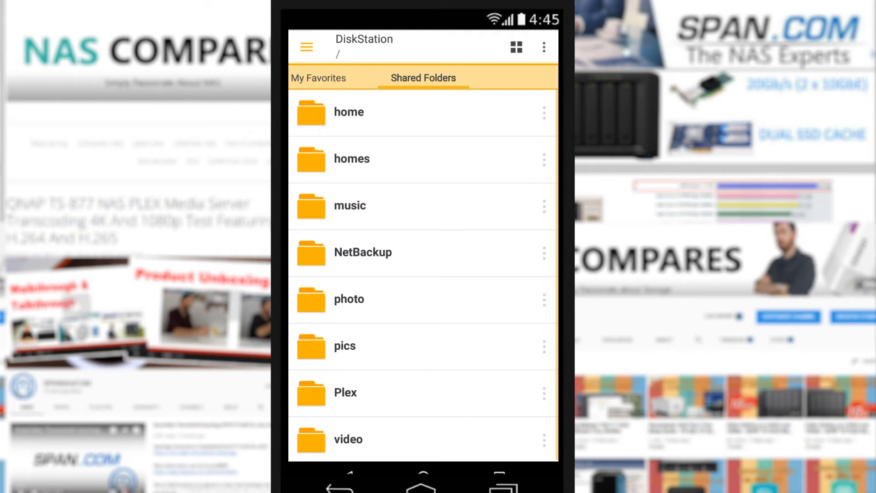
{"action": "left_click", "coordinate": [306, 47]}
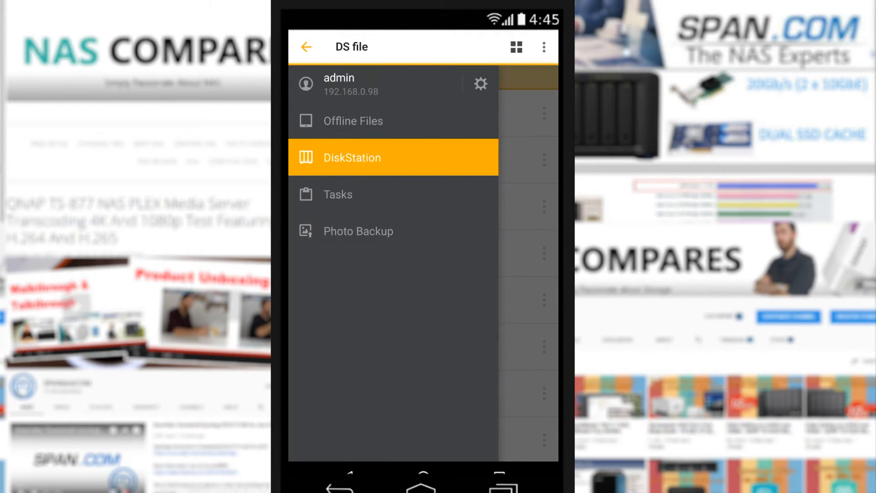
{"action": "left_click", "coordinate": [338, 195]}
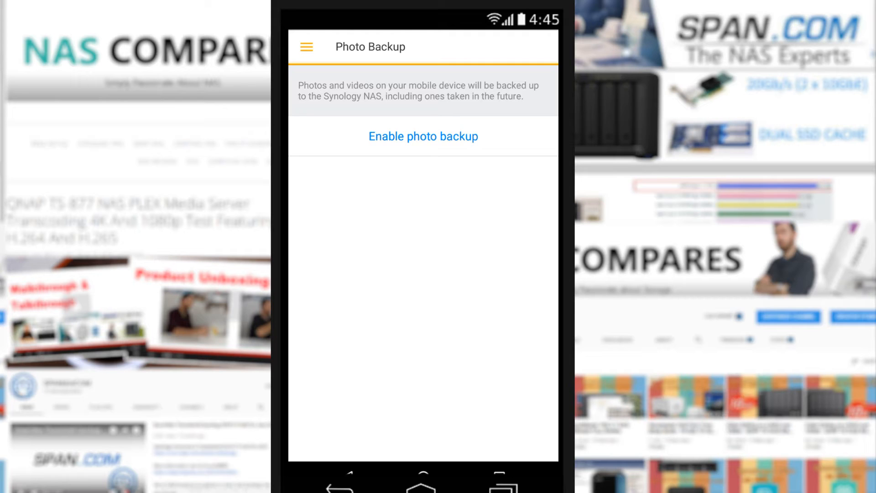
{"action": "left_click", "coordinate": [306, 47]}
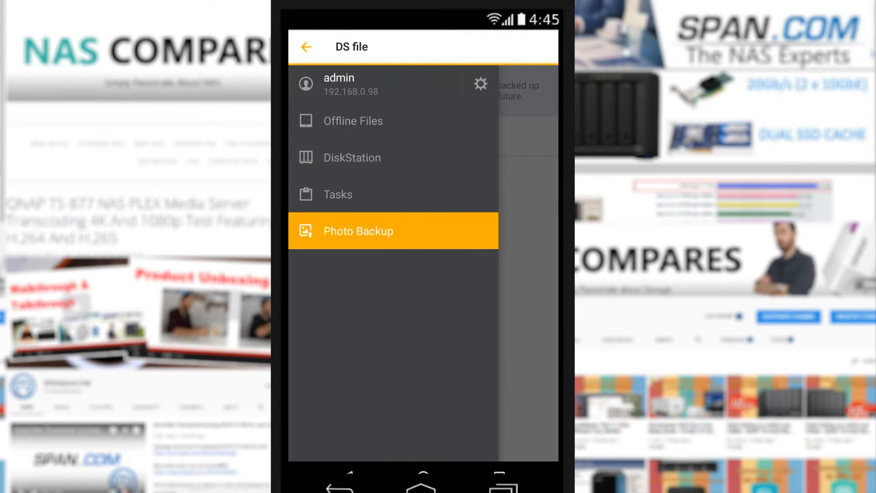
{"action": "left_click", "coordinate": [351, 157]}
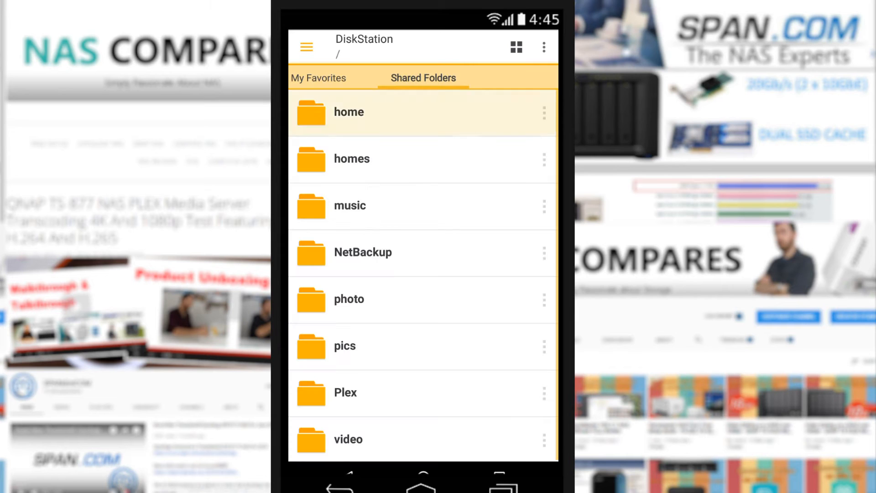
Step: Open home > All Our Pictures > Christmas 2016 and show photos as thumbnails
{"action": "left_click", "coordinate": [349, 112]}
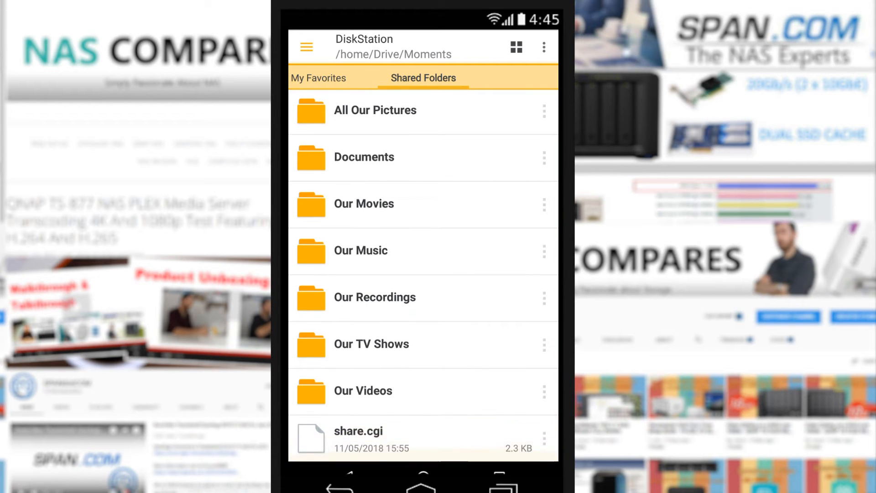
{"action": "left_click", "coordinate": [376, 110]}
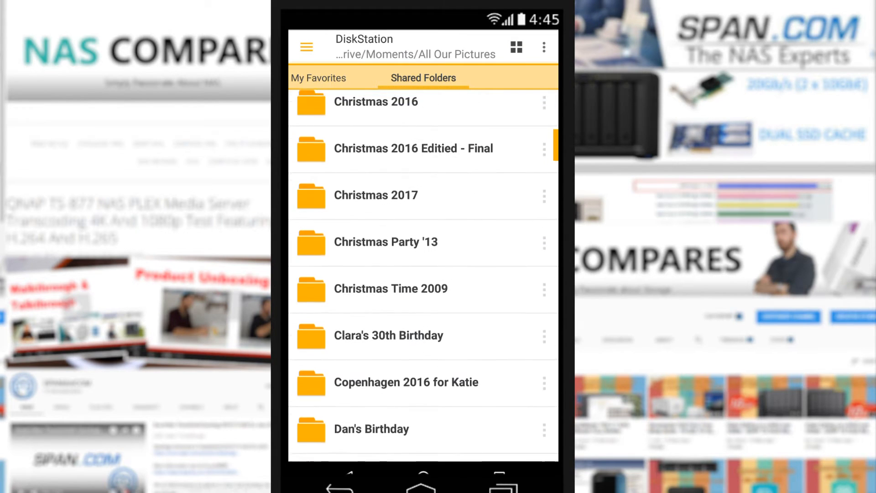
{"action": "scroll", "scroll_direction": "down", "scroll_amount": 3}
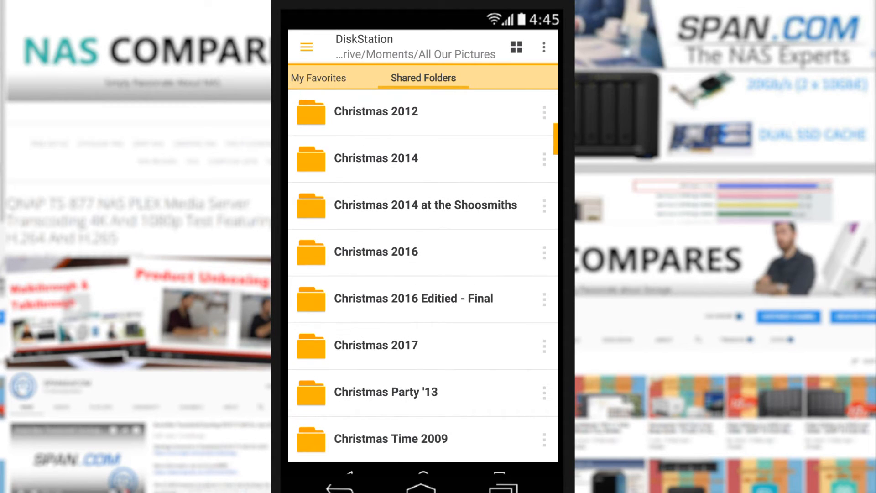
{"action": "left_click", "coordinate": [375, 252]}
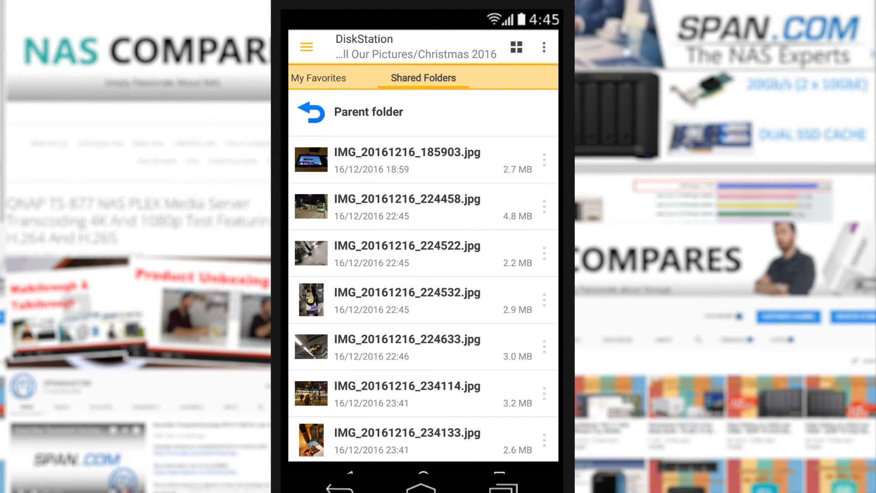
{"action": "left_click", "coordinate": [515, 47]}
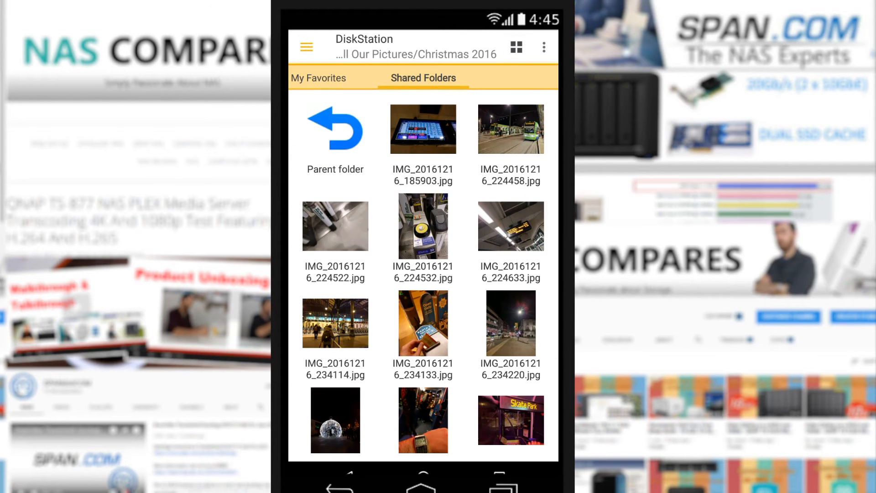
Step: Scroll through the Christmas 2016 thumbnails, then go back to the Moments folder
{"action": "scroll", "scroll_direction": "down", "scroll_amount": 3}
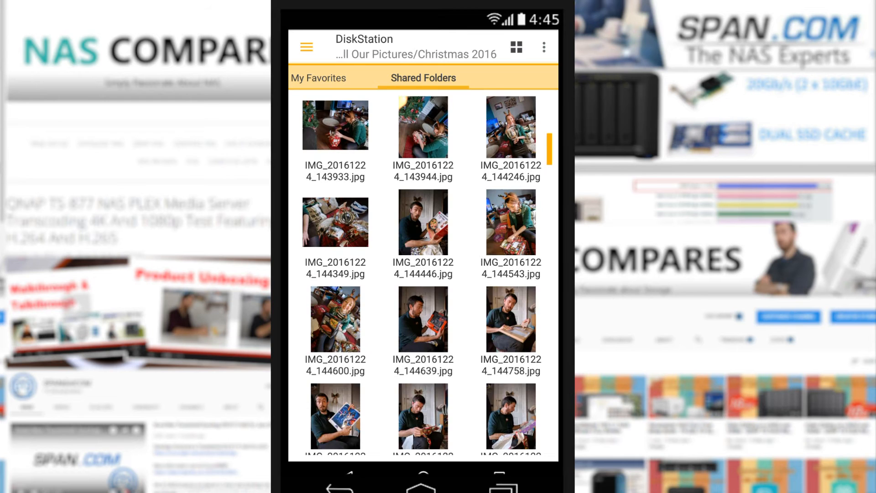
{"action": "scroll", "scroll_direction": "down", "scroll_amount": 3}
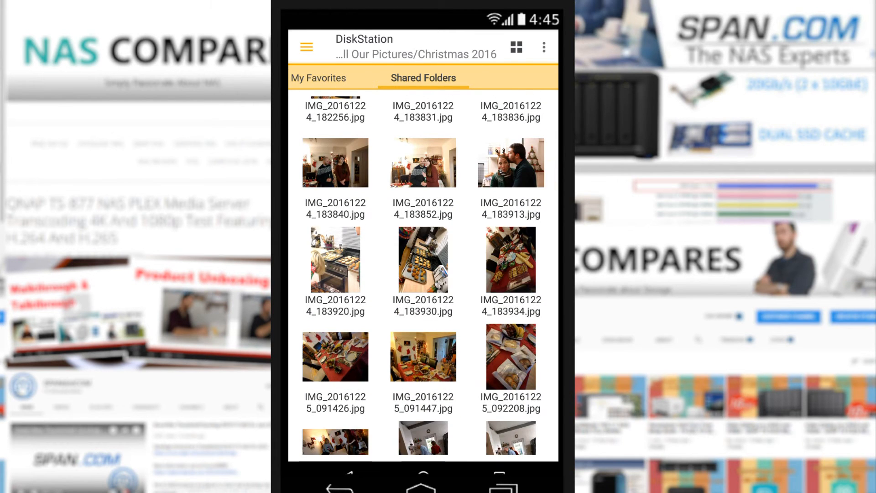
{"action": "scroll", "scroll_direction": "down", "scroll_amount": 3}
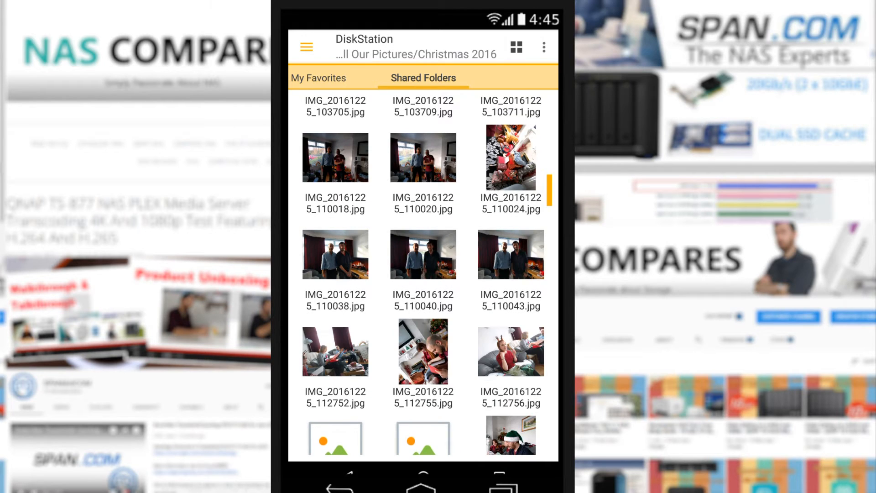
{"action": "scroll", "scroll_direction": "down", "scroll_amount": 3}
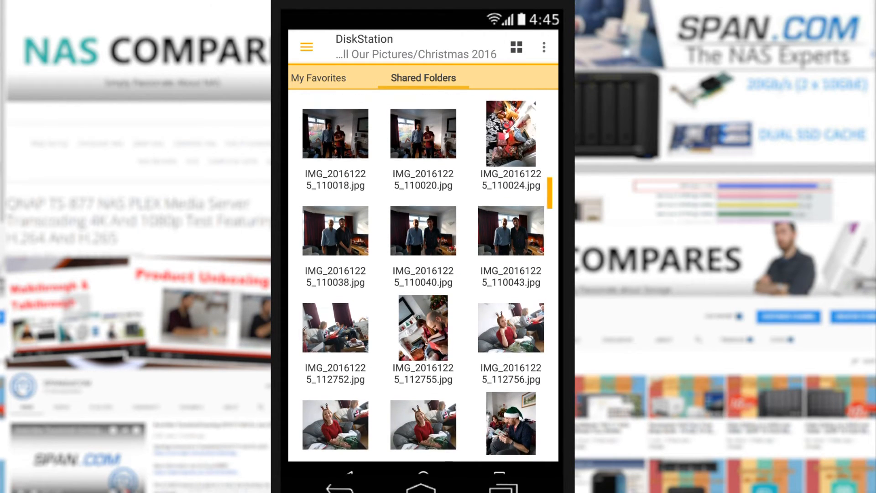
{"action": "scroll", "scroll_direction": "down", "scroll_amount": 3}
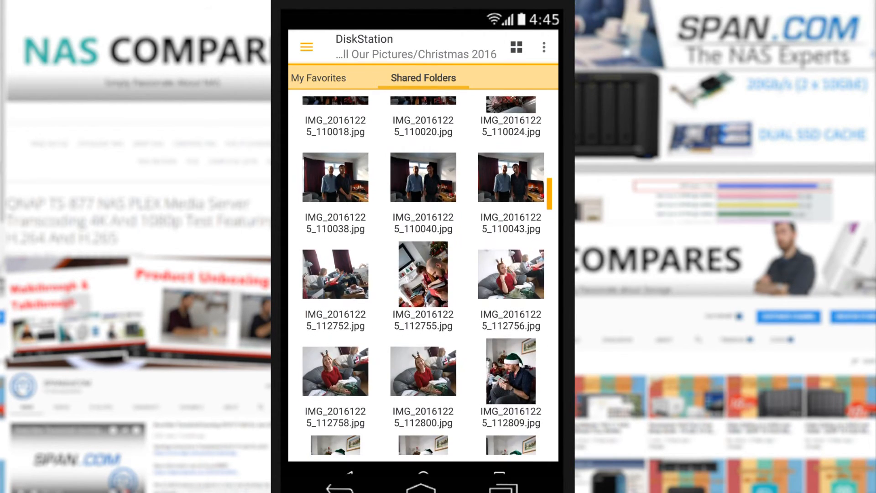
{"action": "left_click", "coordinate": [510, 371]}
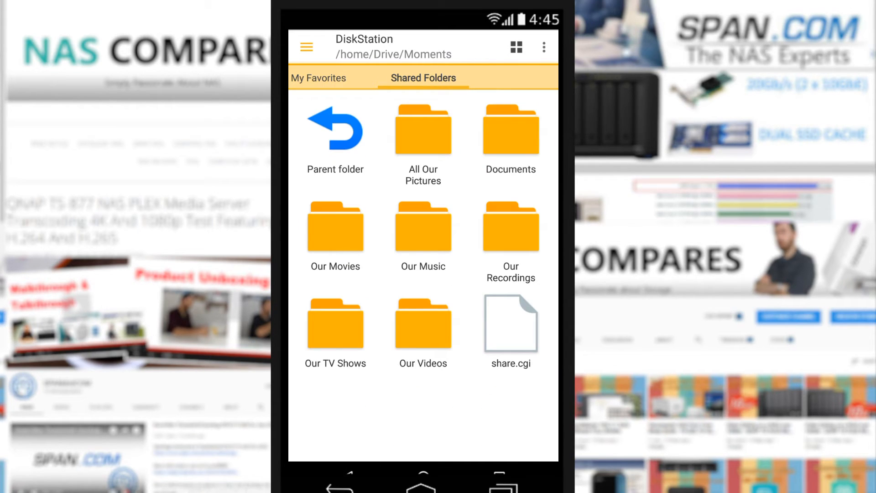
Step: Switch to list view, browse the Our Music album folders, and return to Moments
{"action": "left_click", "coordinate": [516, 47]}
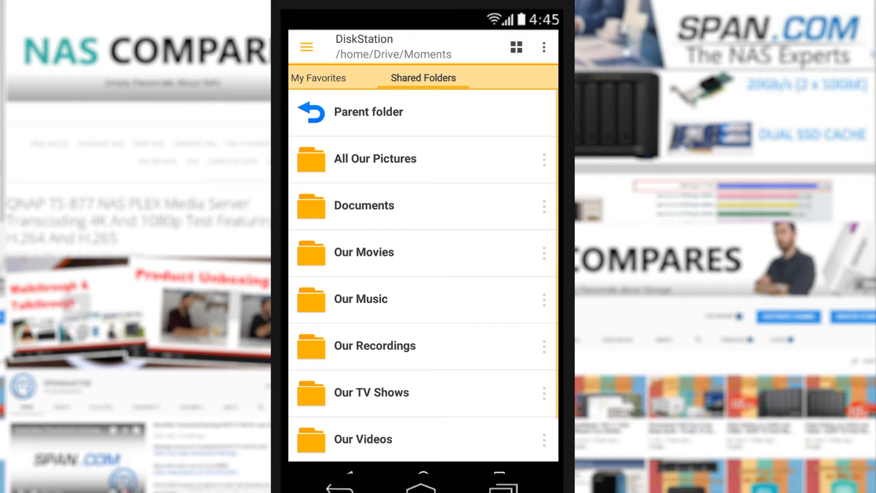
{"action": "left_click", "coordinate": [361, 300]}
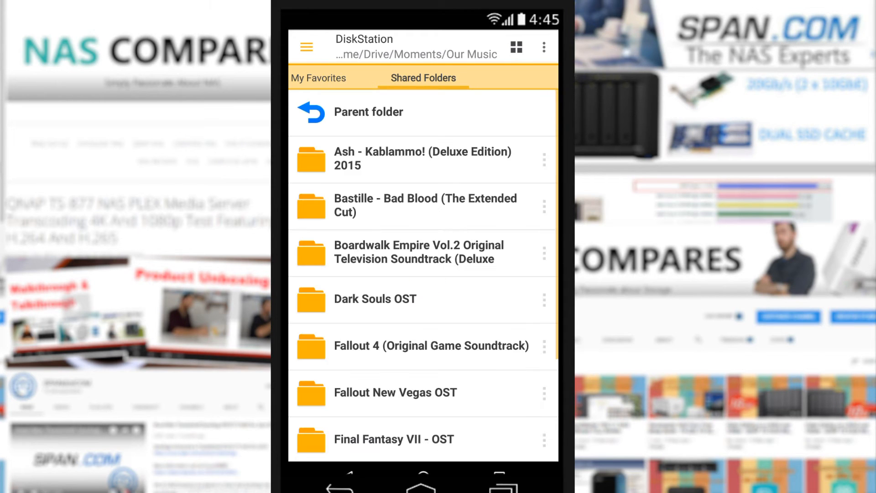
{"action": "scroll", "scroll_direction": "down", "scroll_amount": 3}
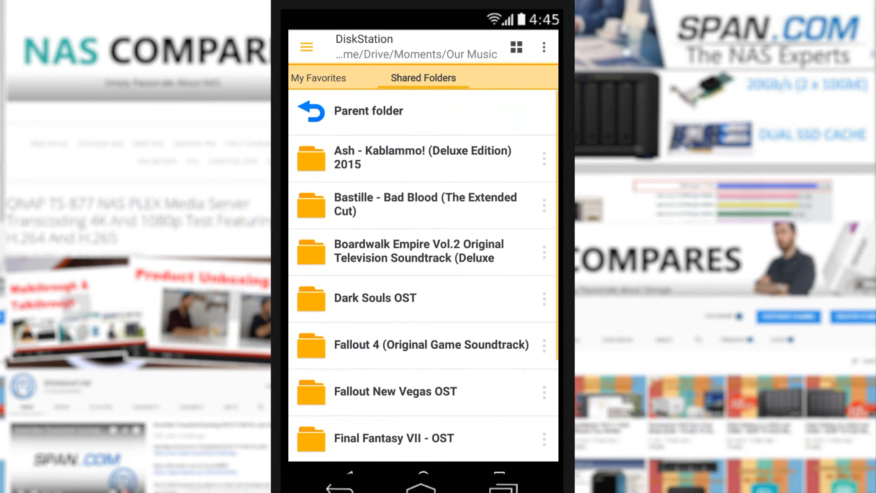
{"action": "left_click", "coordinate": [375, 298]}
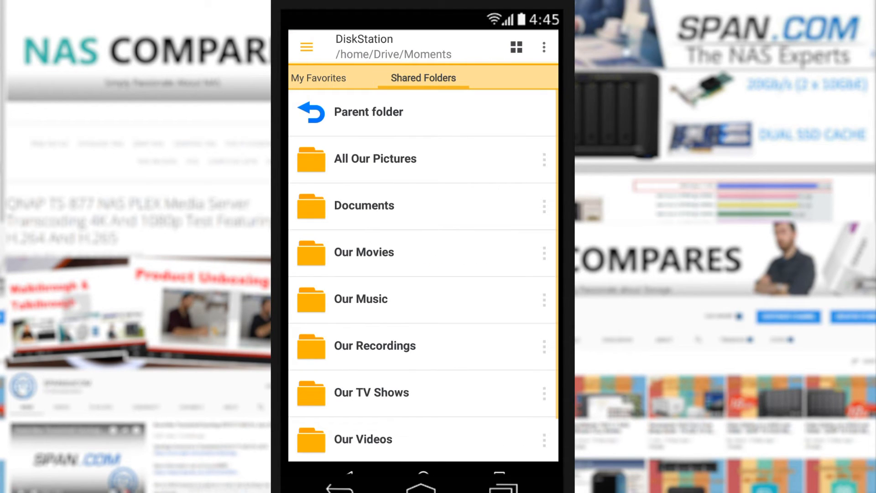
Step: Play a movie and seek to about 55:00, then back to 24:17
{"action": "left_click", "coordinate": [364, 252]}
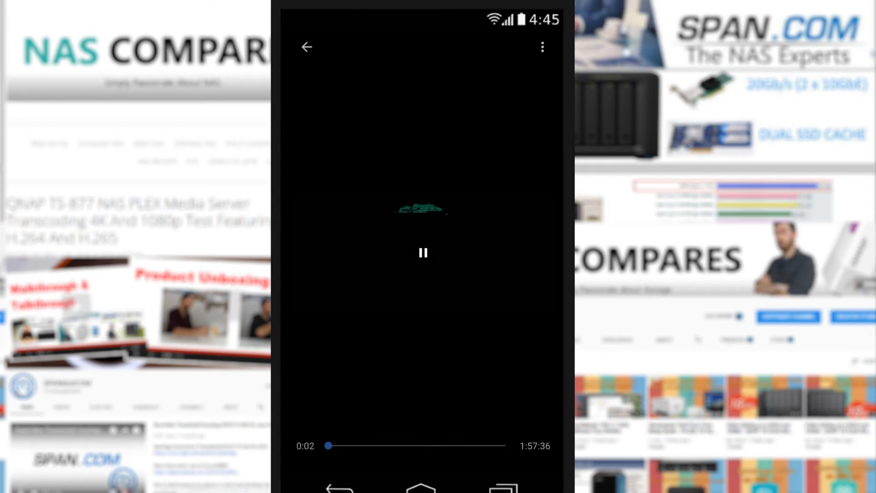
{"action": "left_click_drag", "start_coordinate": [329, 446], "coordinate": [415, 446]}
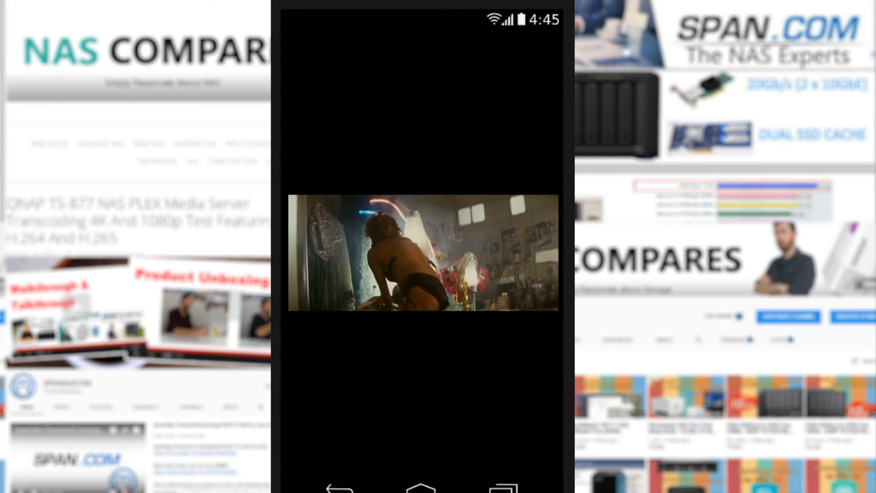
{"action": "left_click", "coordinate": [422, 253]}
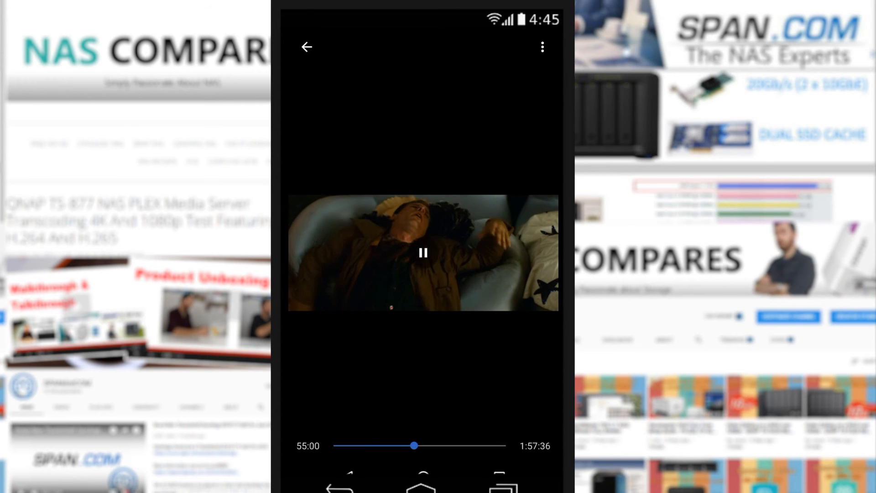
{"action": "left_click_drag", "start_coordinate": [415, 445], "coordinate": [371, 446]}
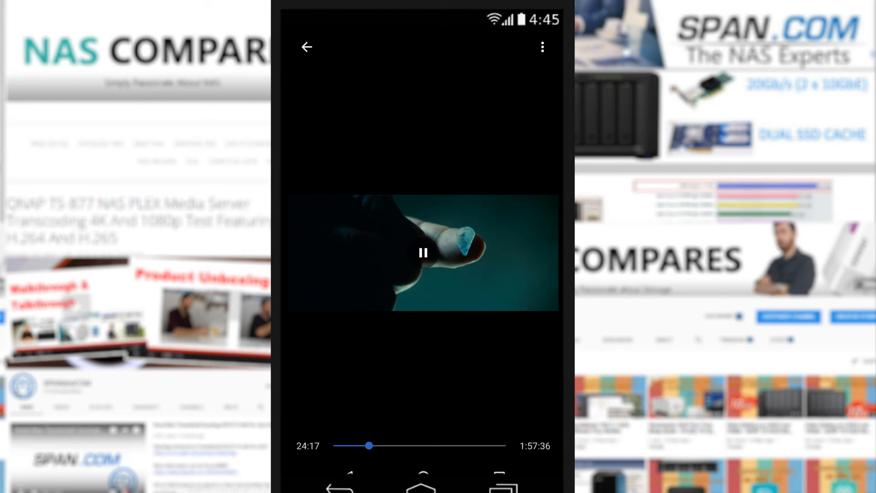
Step: Open the video's options menu, then return to the top-level shared folders
{"action": "left_click", "coordinate": [542, 47]}
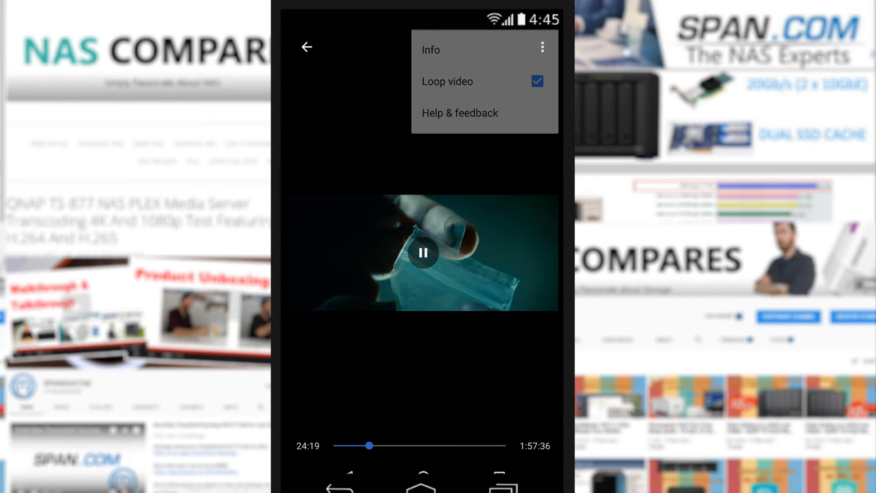
{"action": "left_click", "coordinate": [306, 47]}
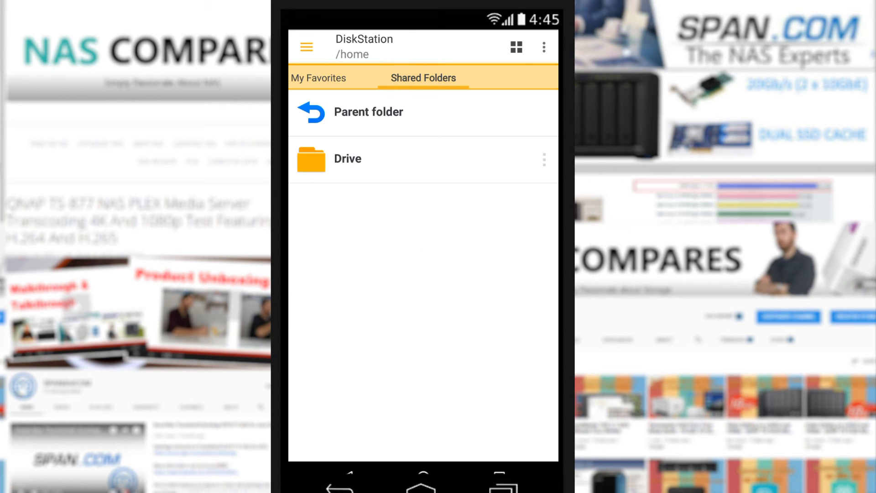
{"action": "left_click", "coordinate": [311, 112]}
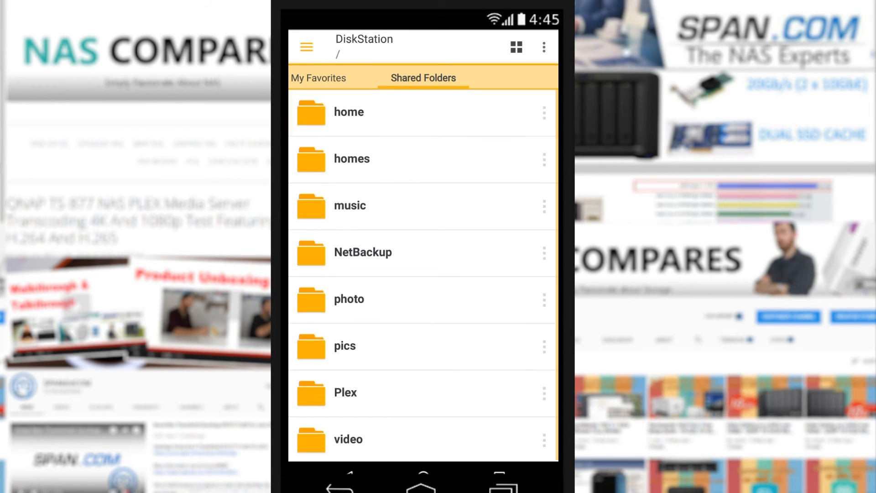
Step: Open the SN MAY 2018 TABLE 186 PDF from home/Drive/Documents
{"action": "left_click", "coordinate": [349, 111]}
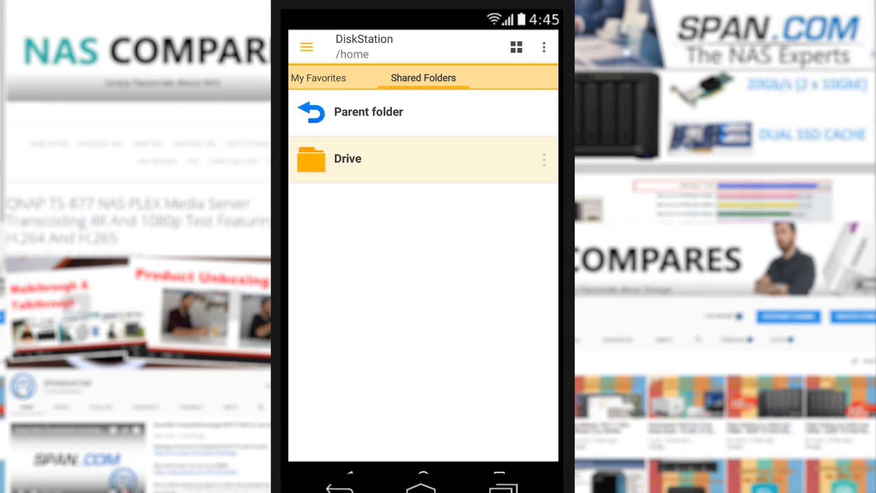
{"action": "left_click", "coordinate": [347, 158]}
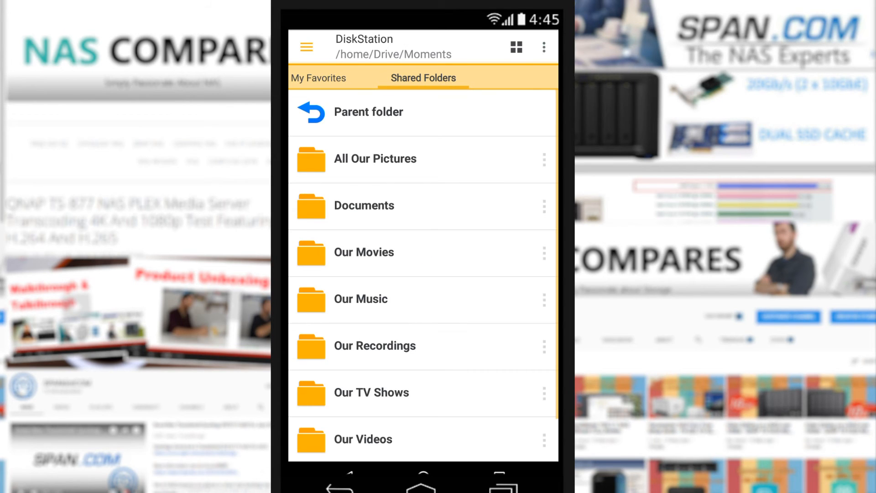
{"action": "left_click", "coordinate": [364, 205]}
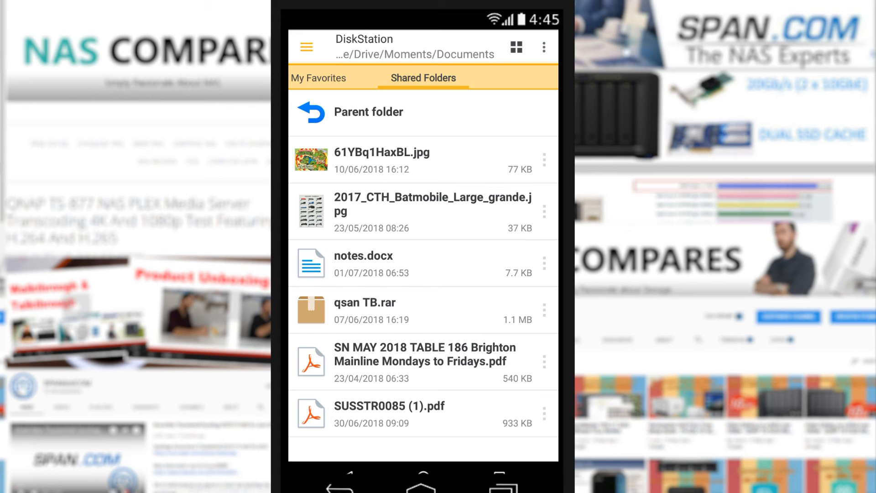
{"action": "left_click", "coordinate": [433, 211]}
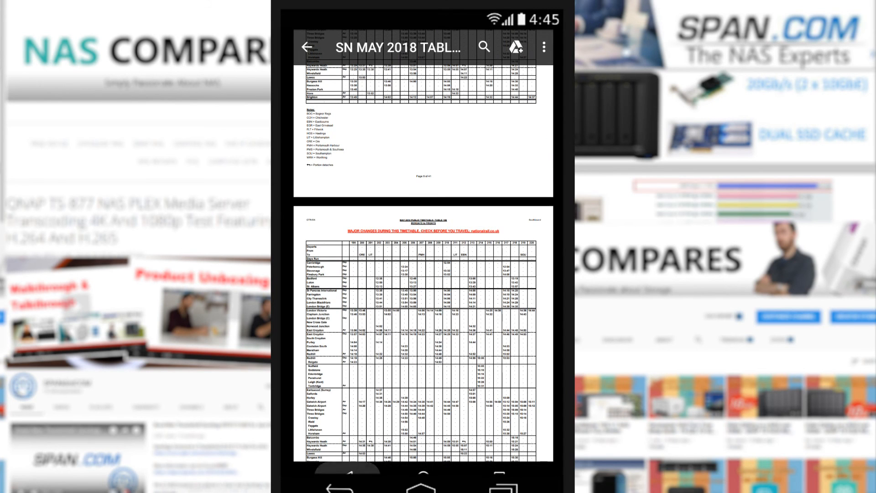
Step: Read and close notes.docx, then open the Moments folder's overflow options
{"action": "left_click", "coordinate": [306, 47]}
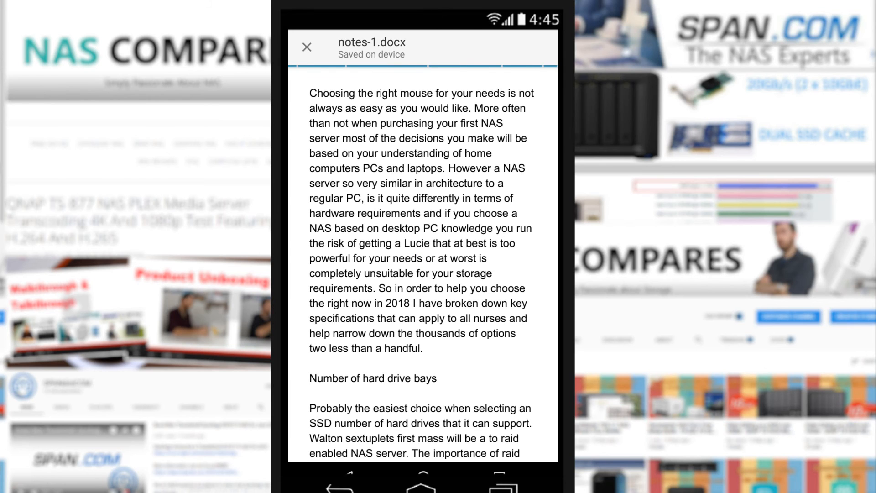
{"action": "left_click", "coordinate": [307, 47]}
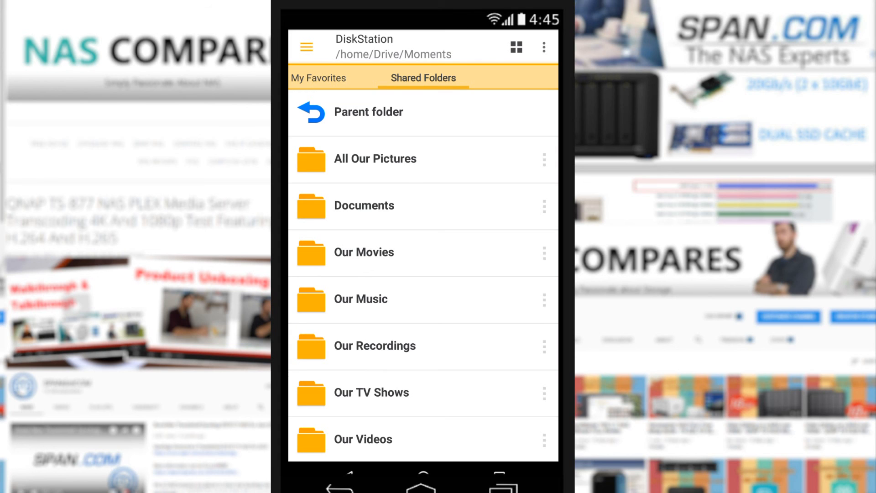
{"action": "left_click", "coordinate": [543, 47]}
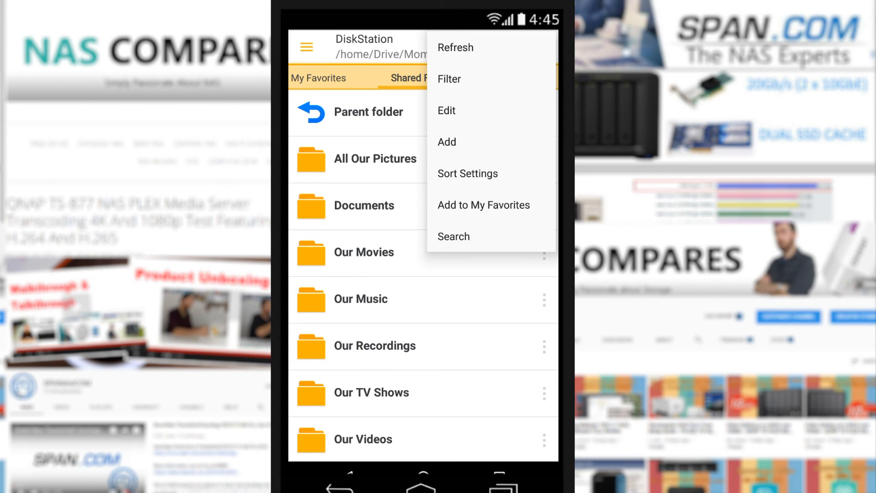